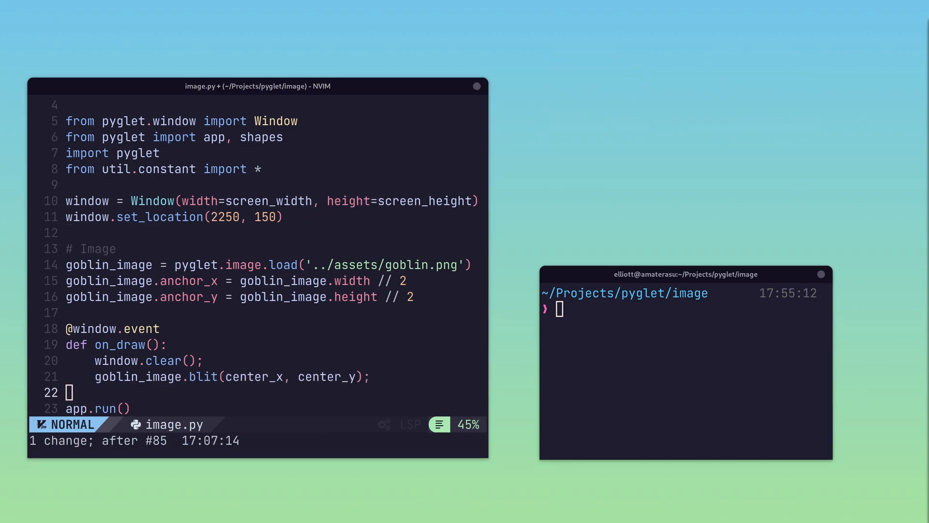
text(python image.py)
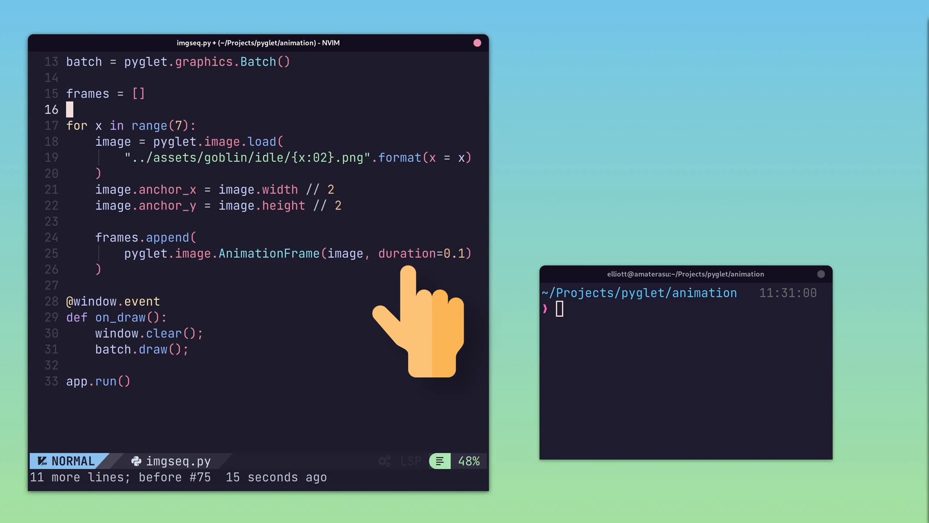
text(goblin_animation = pyglet.image.Animation(frames=frames))
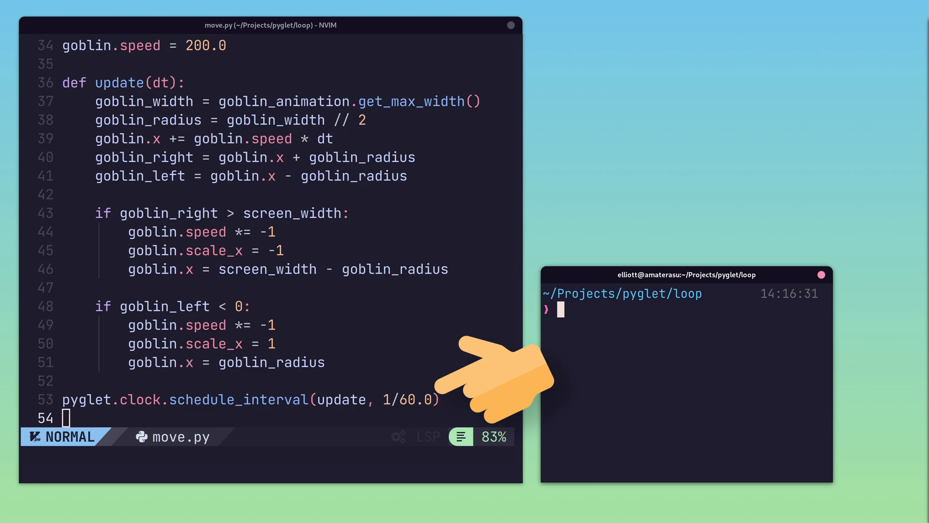
text(python move.py)
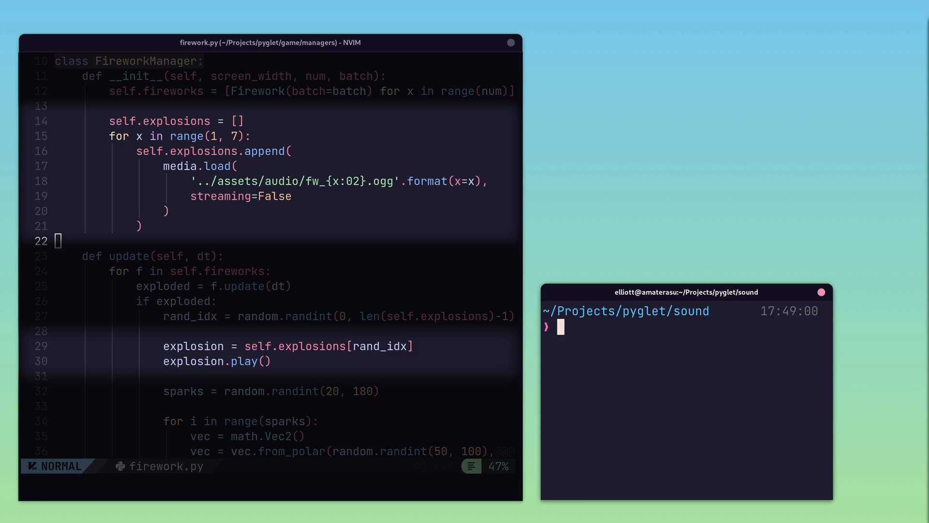
text(python audio.py)
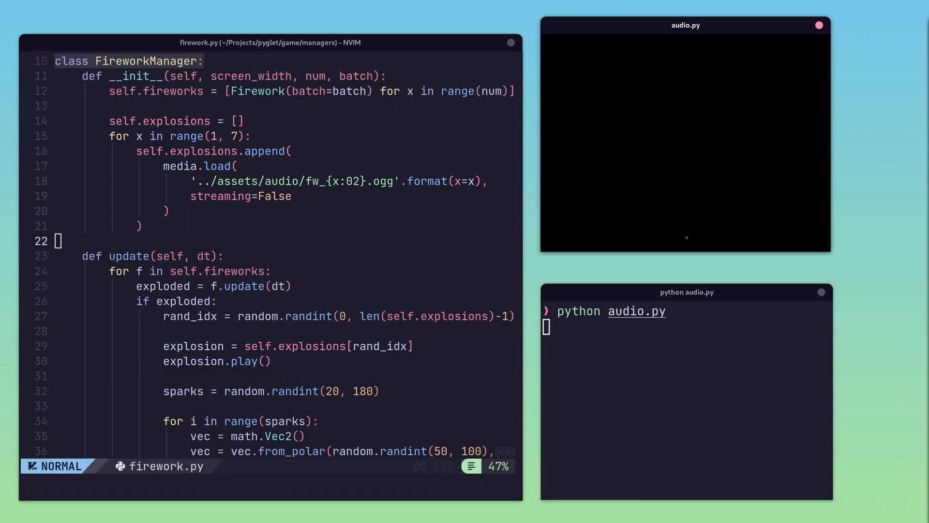